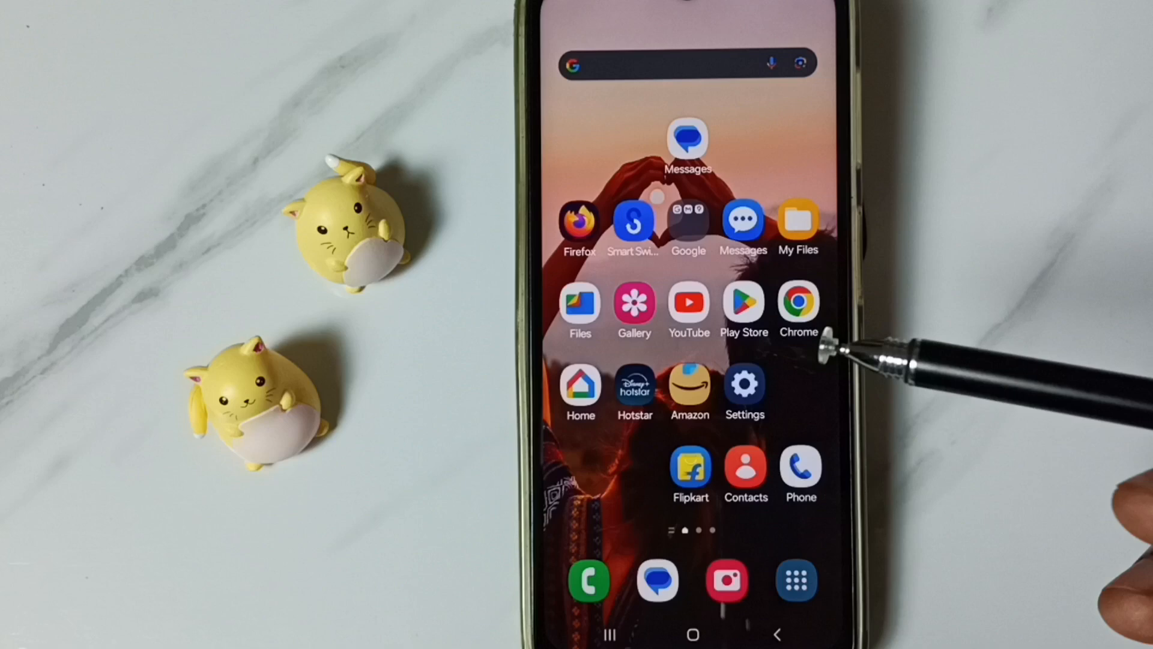
mouse_move(809, 397)
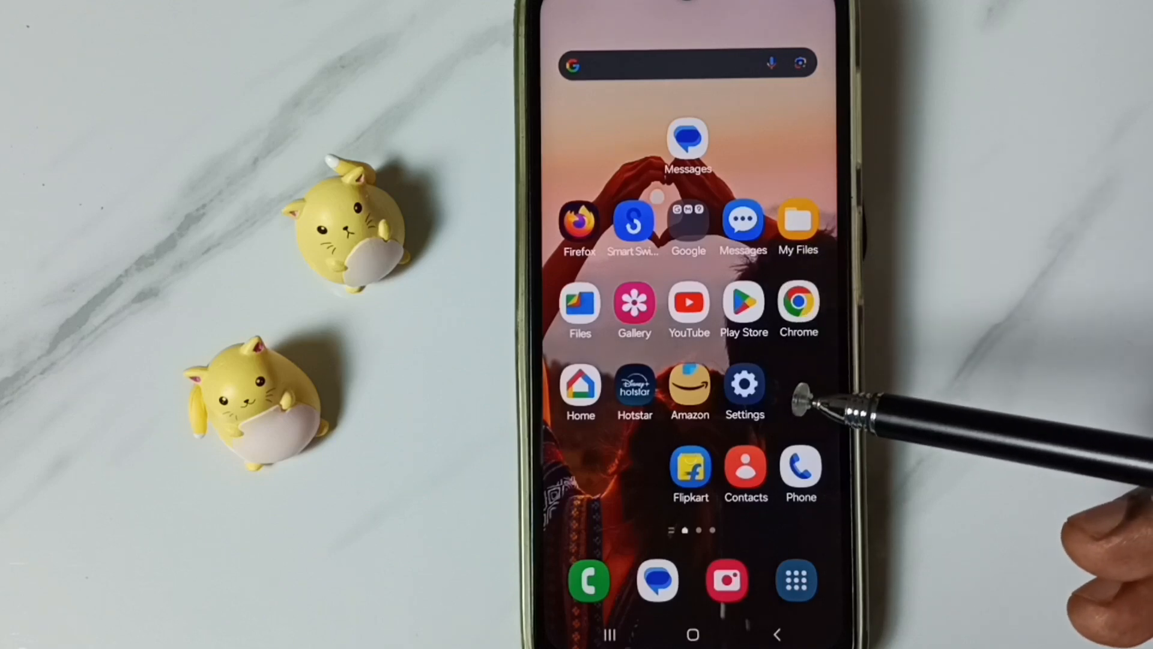
mouse_move(919, 368)
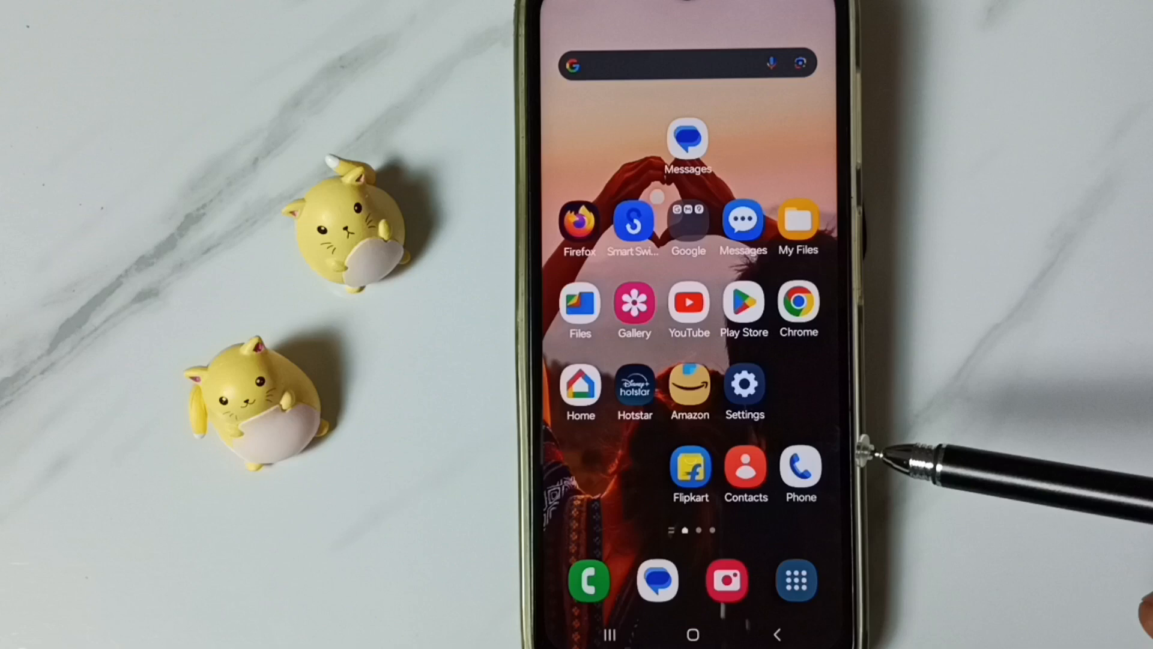
mouse_move(846, 243)
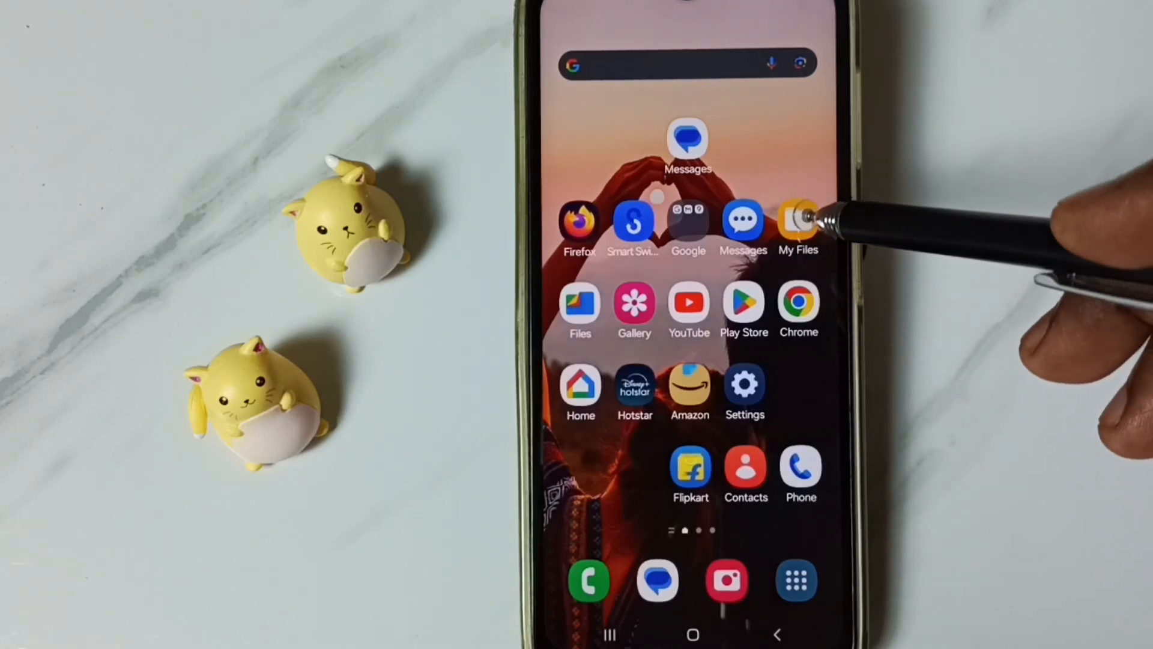
Step: Launch My Files and browse Internal storage into the Pictures folder
left_click(799, 220)
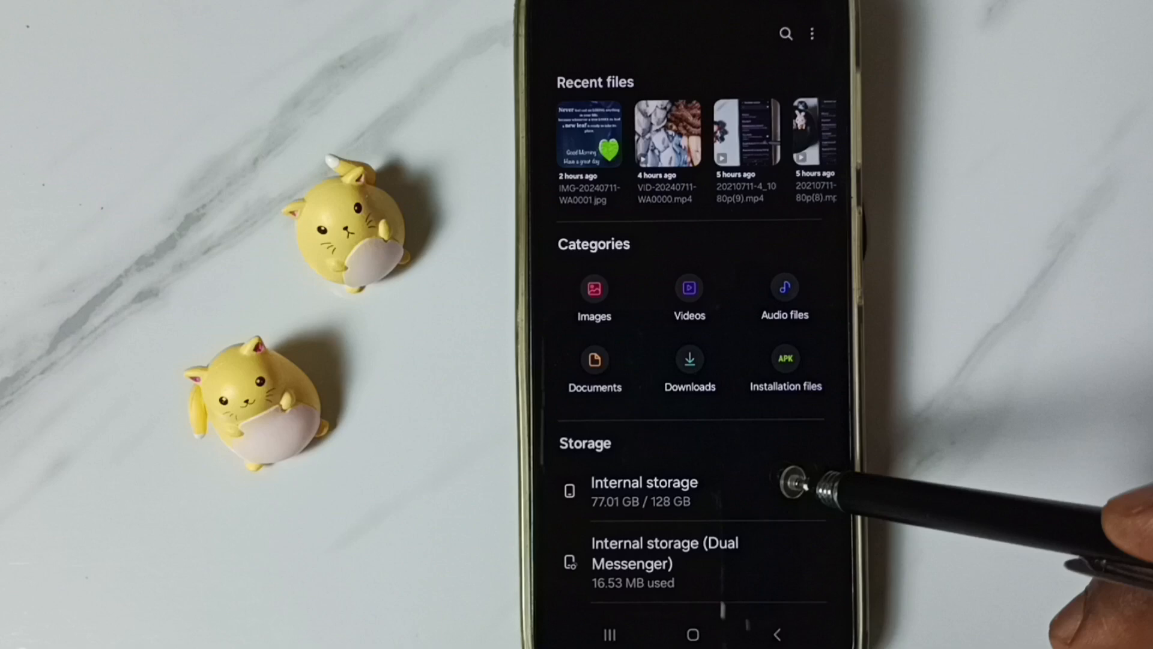
left_click(643, 492)
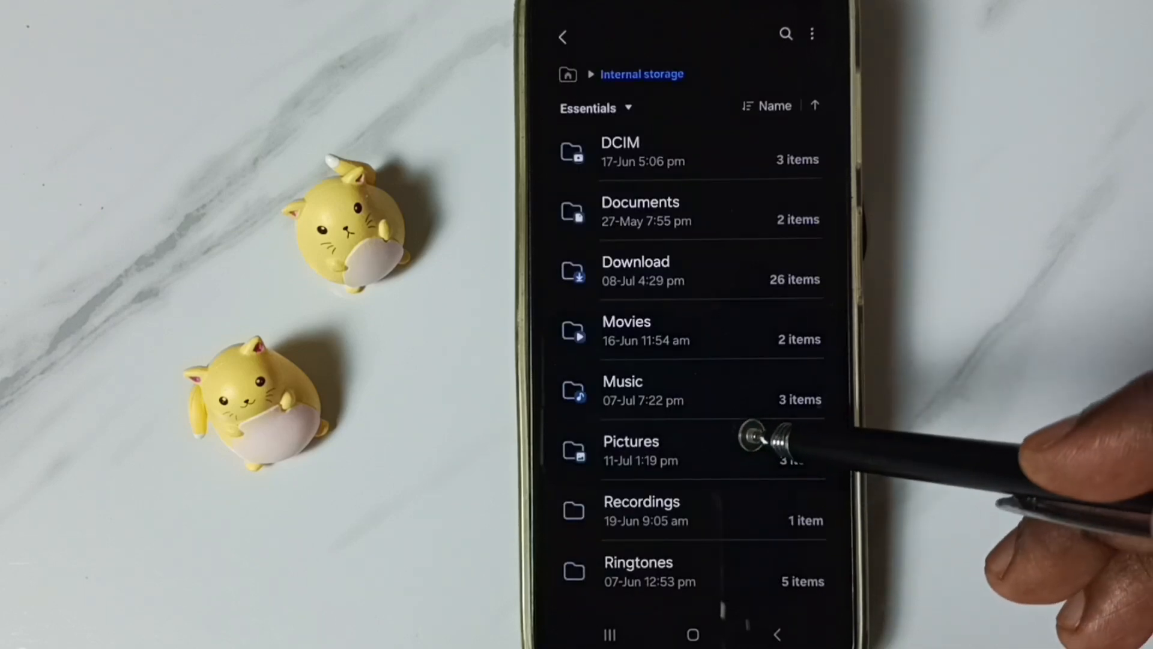
left_click(630, 448)
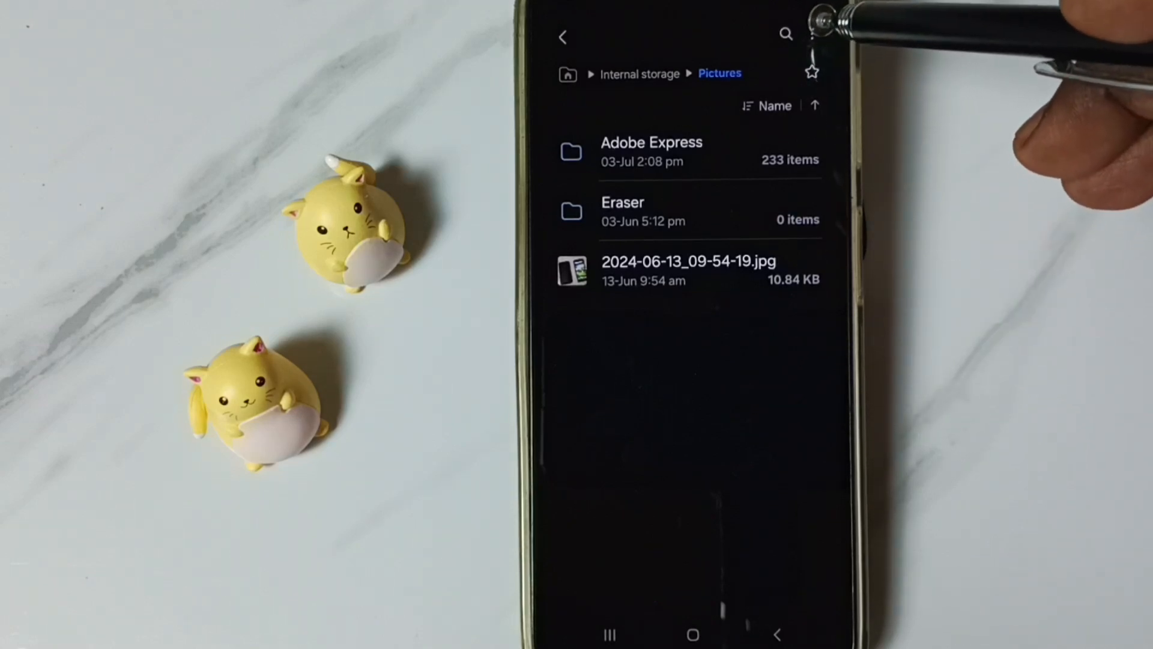
Step: Enable 'Show hidden system files' in My Files settings to reveal dot-folders in Pictures
left_click(813, 35)
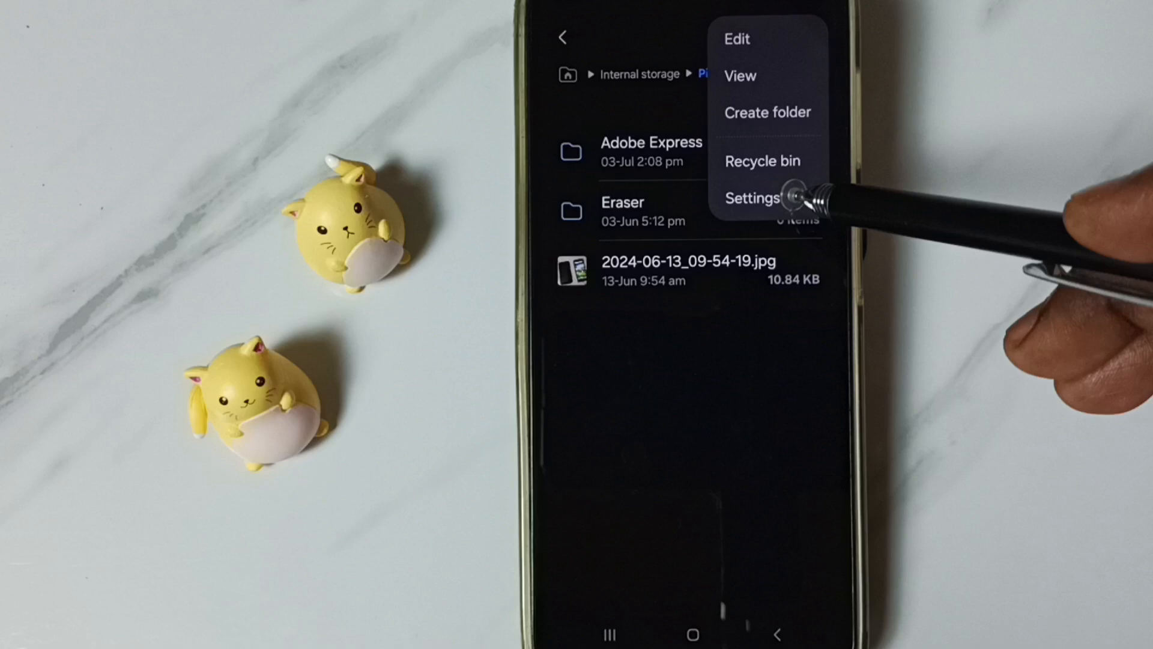
left_click(752, 198)
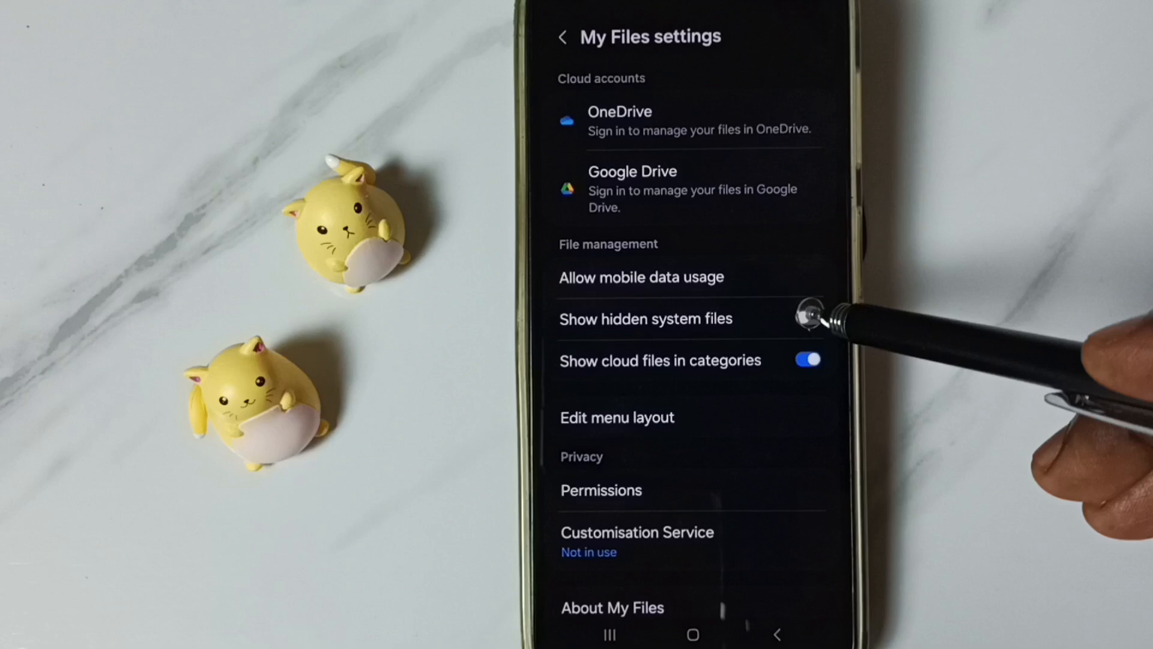
left_click(807, 318)
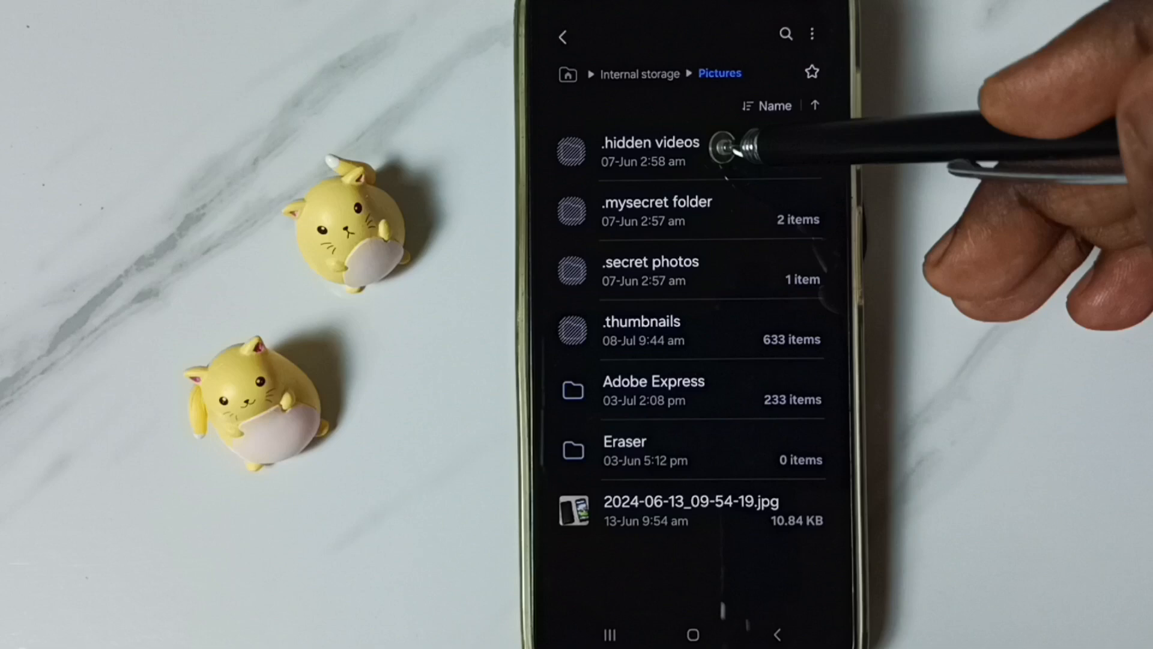
left_click(649, 150)
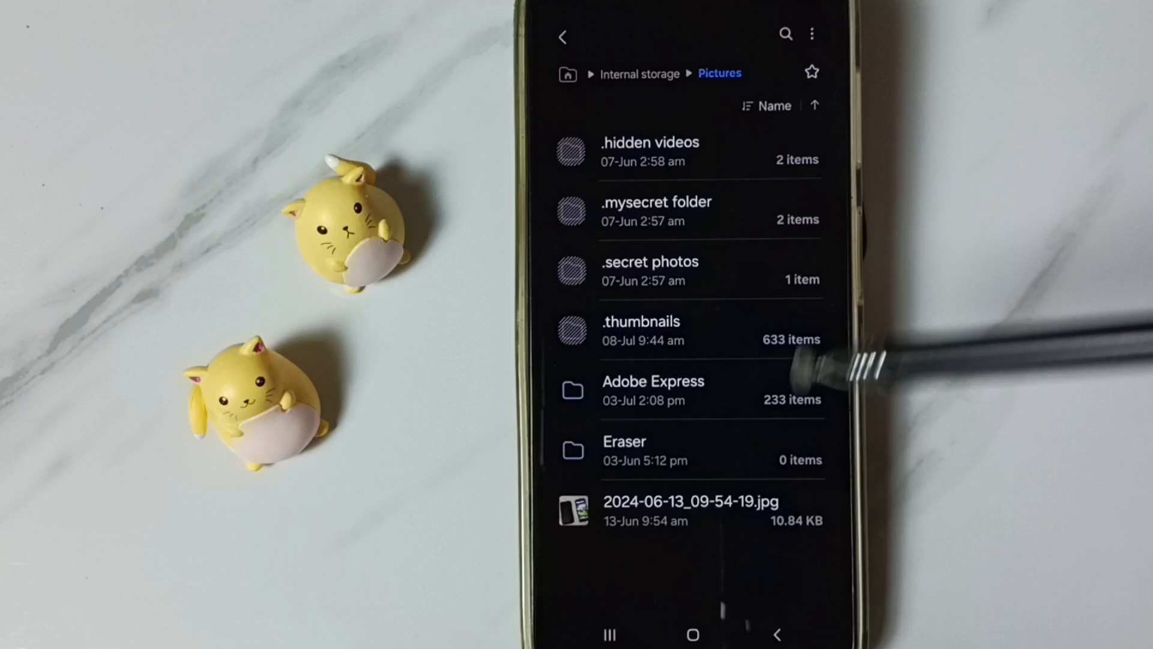
mouse_move(809, 242)
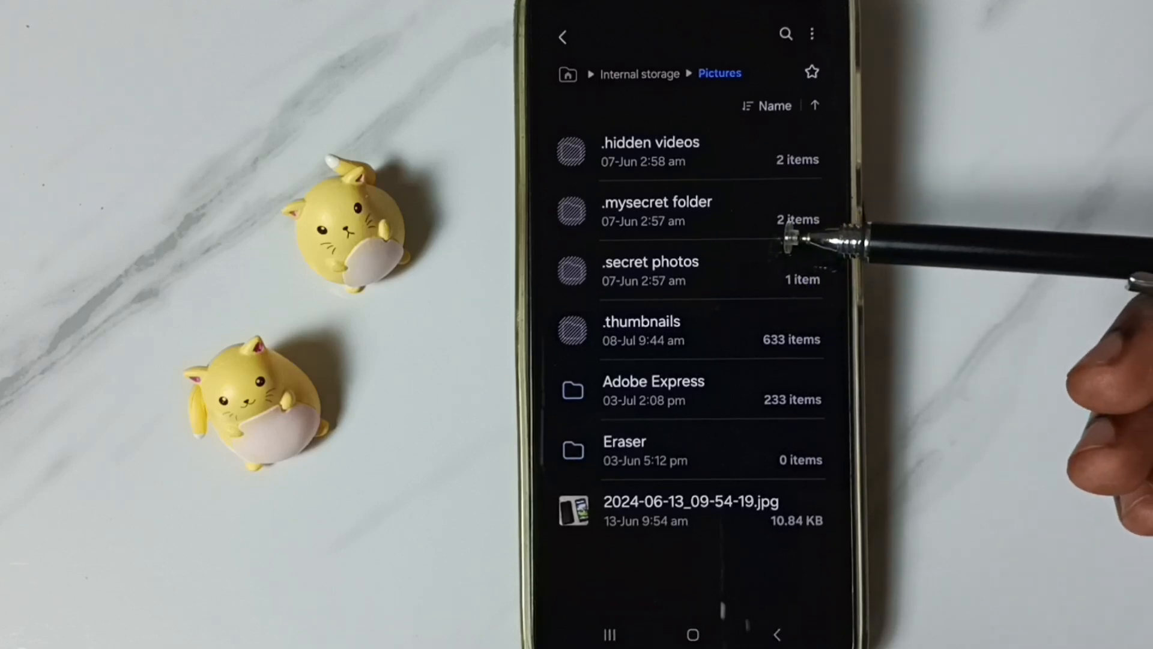
mouse_move(810, 272)
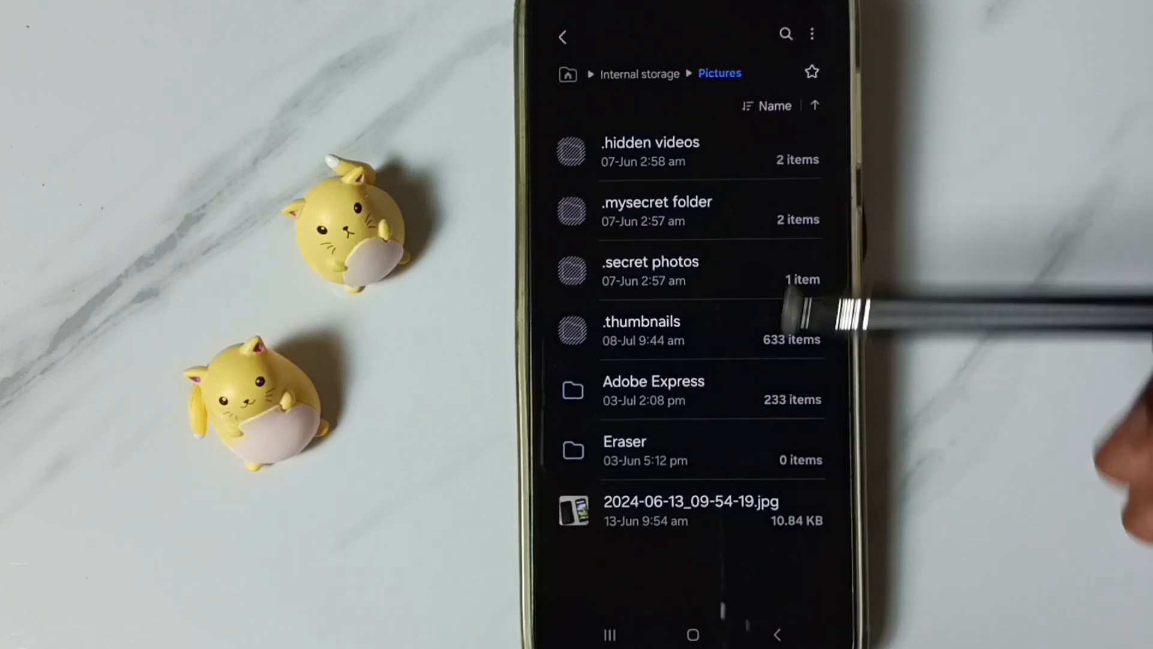
mouse_move(813, 34)
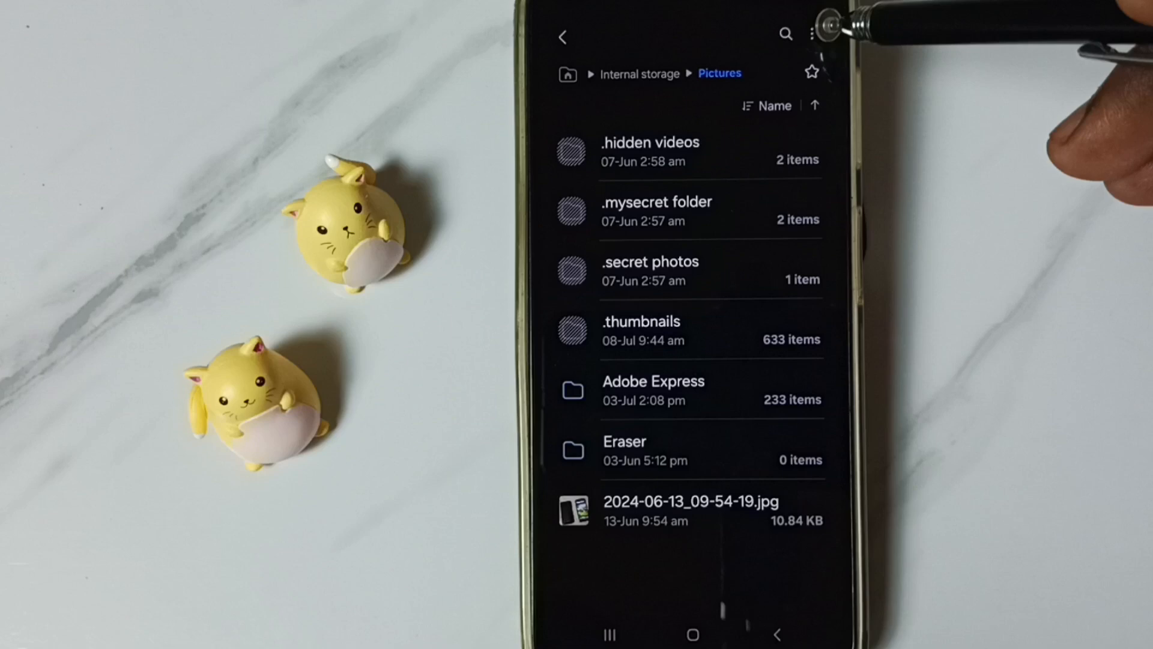
Step: Create a new hidden folder named '.my1' inside Pictures
left_click(812, 33)
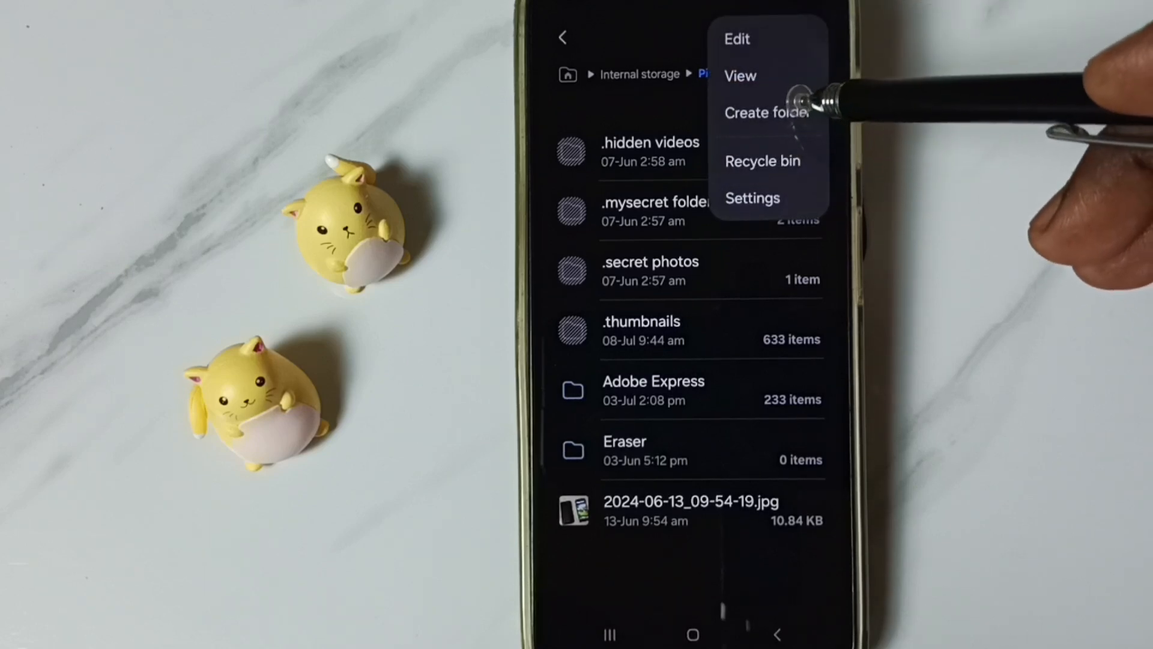
left_click(766, 112)
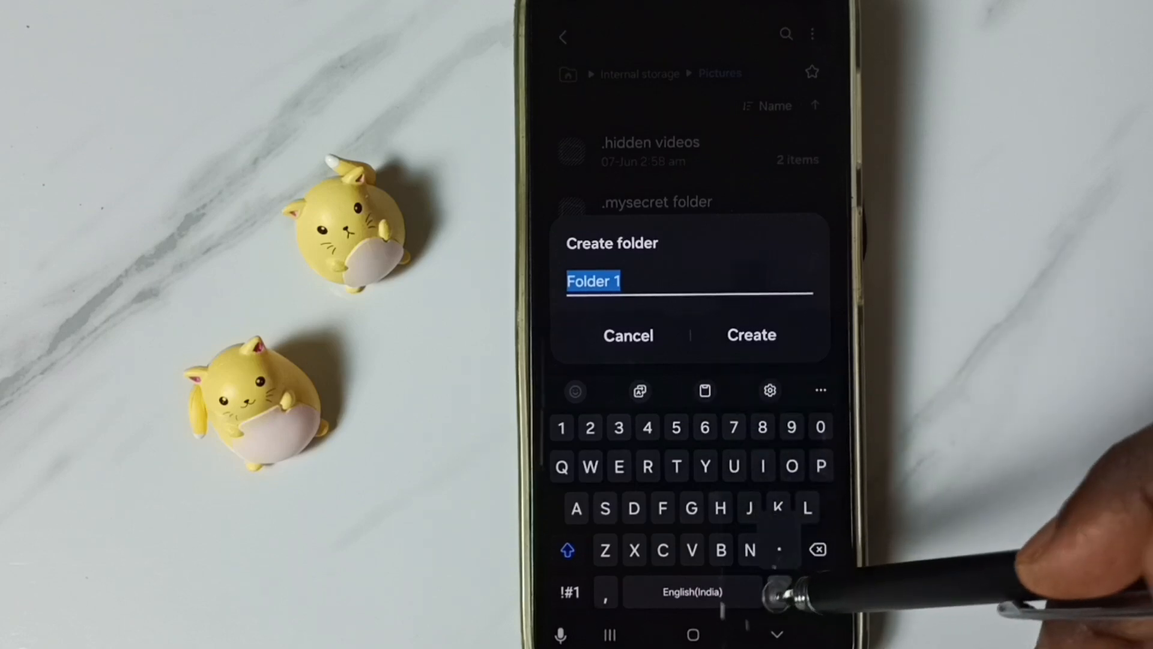
type(".")
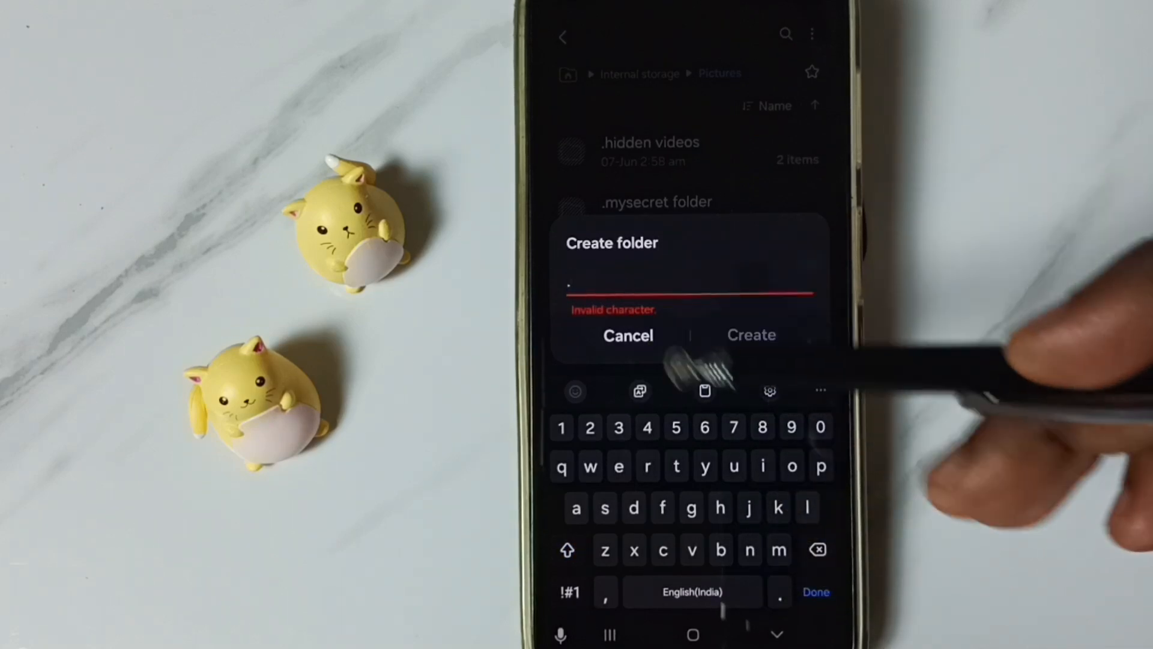
type("my1")
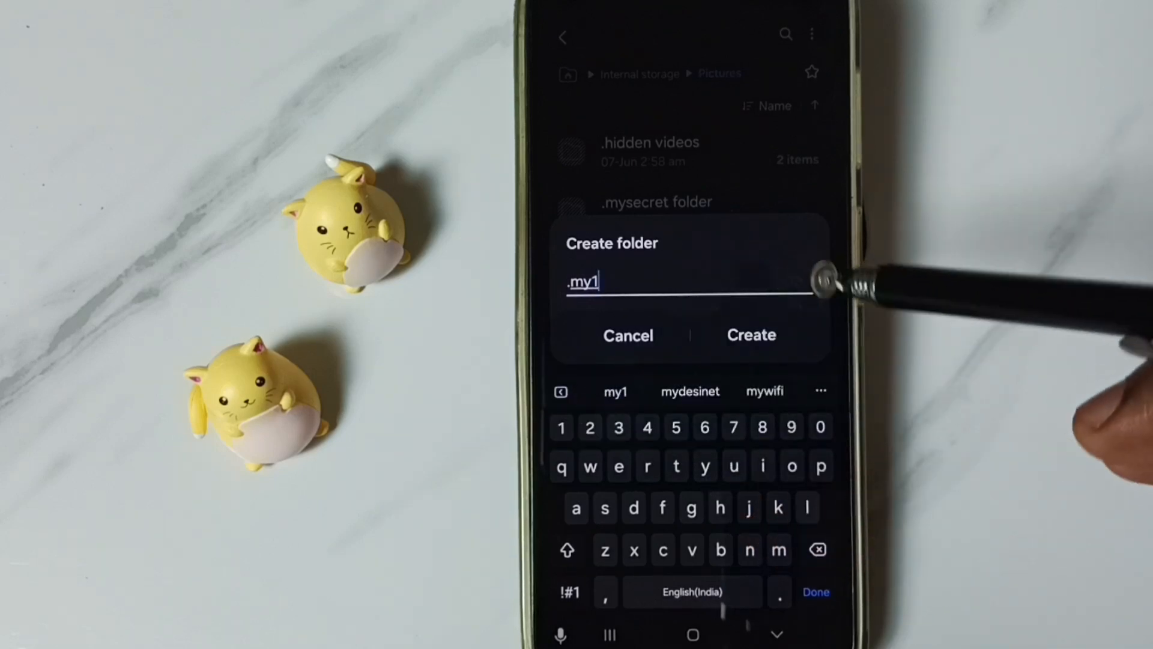
left_click(751, 335)
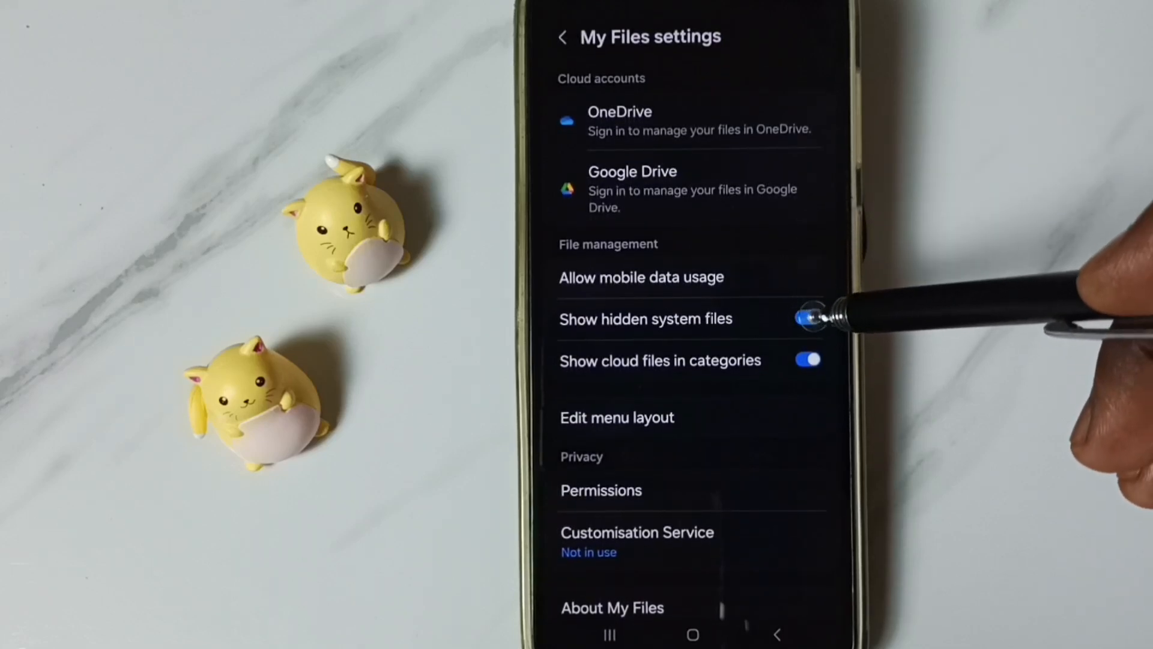
Step: Toggle 'Show hidden system files' off on the My Files settings page
left_click(806, 318)
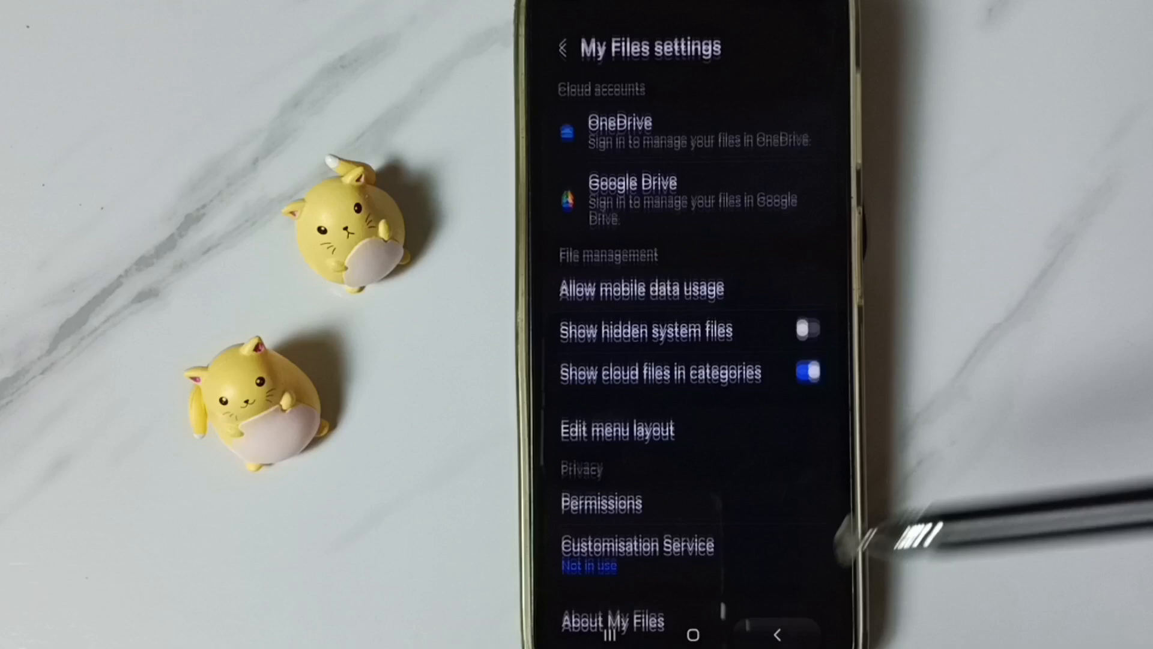